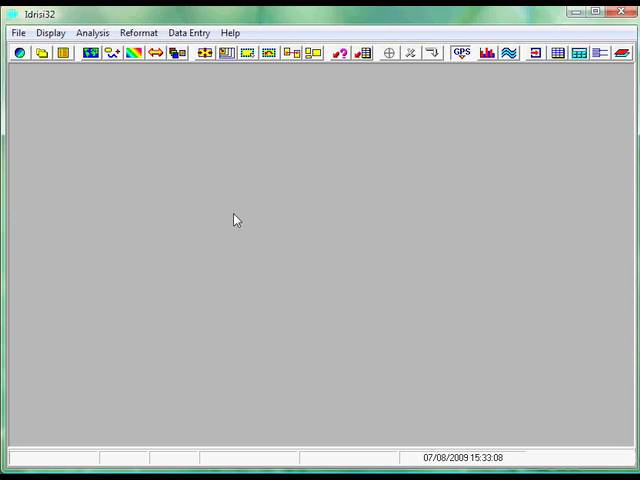
pyautogui.moveTo(52, 80)
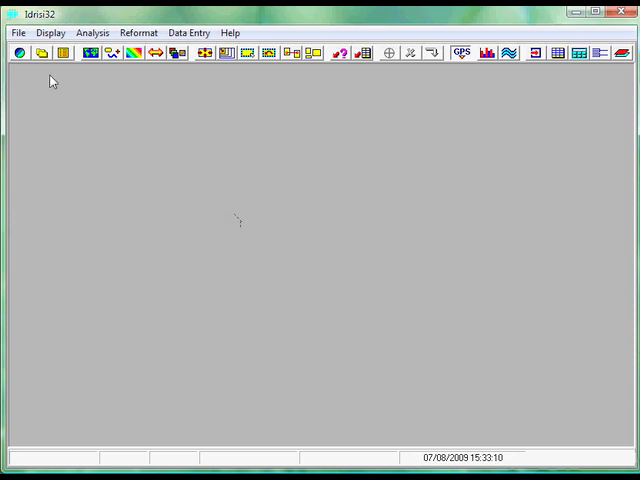
# Step: Show the project environment with working folder c:\temp\ and the tutorial resource folder selected
pyautogui.click(16, 32)
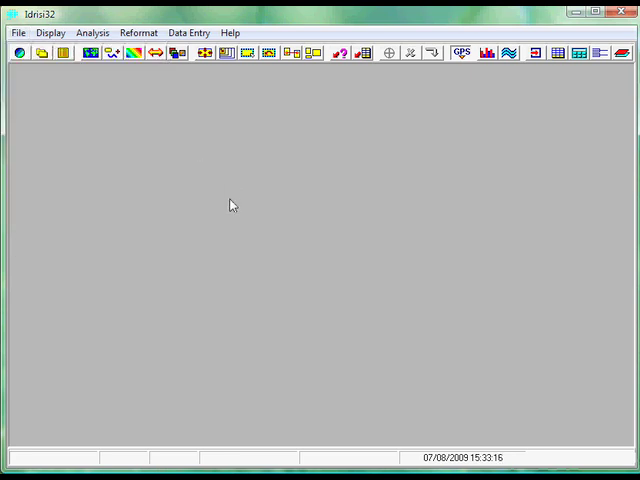
pyautogui.moveTo(220, 154)
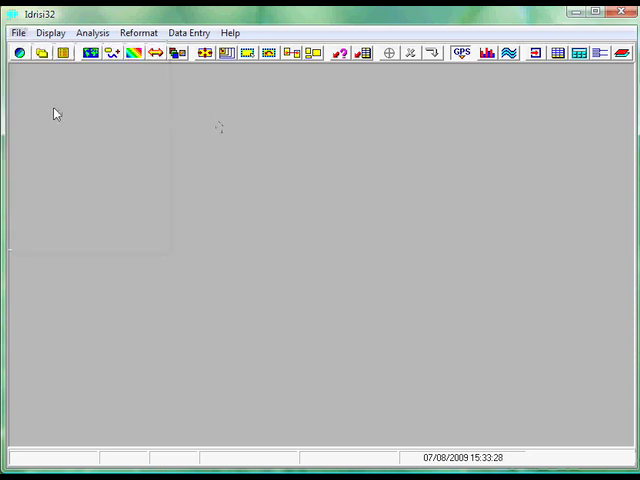
pyautogui.moveTo(18, 52)
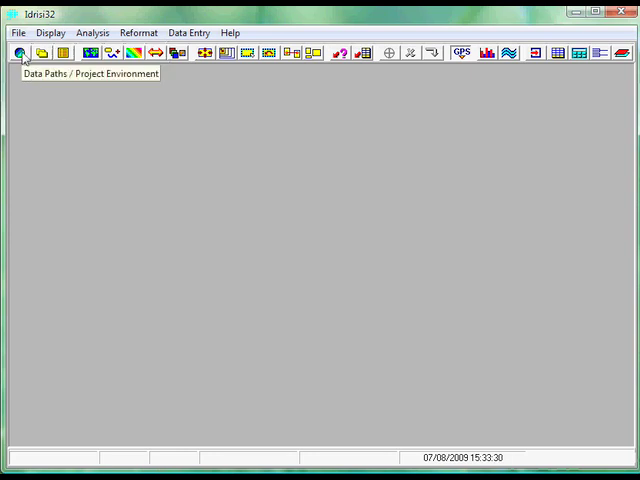
pyautogui.click(22, 52)
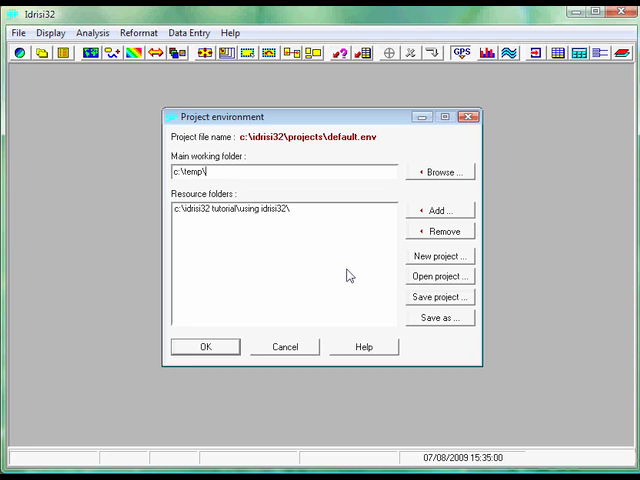
pyautogui.click(250, 208)
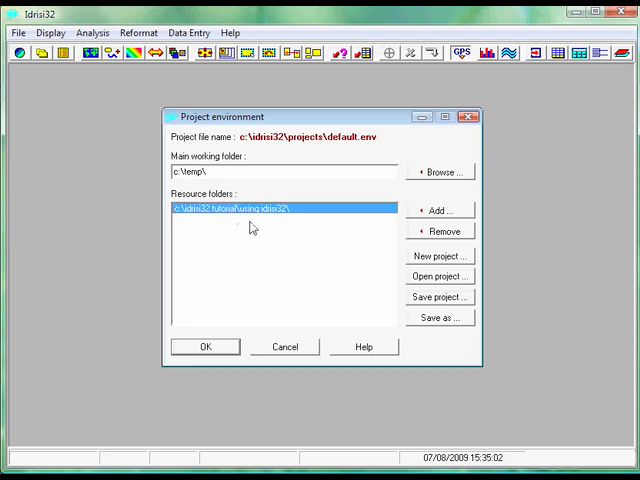
pyautogui.moveTo(432, 232)
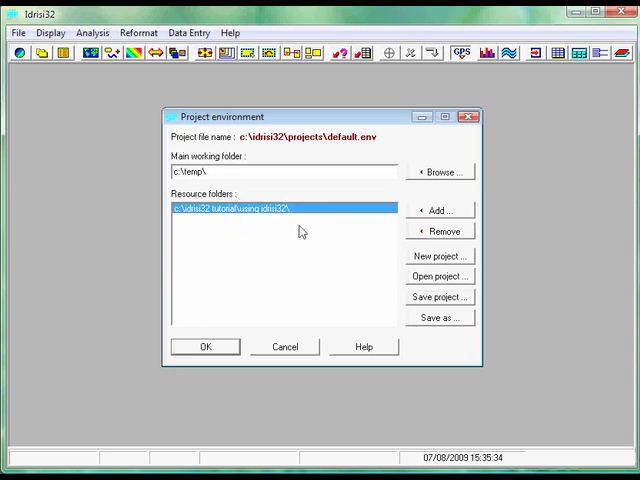
# Step: Close the project environment, then briefly view the Image Calculator and HISTO tools without running them
pyautogui.click(204, 346)
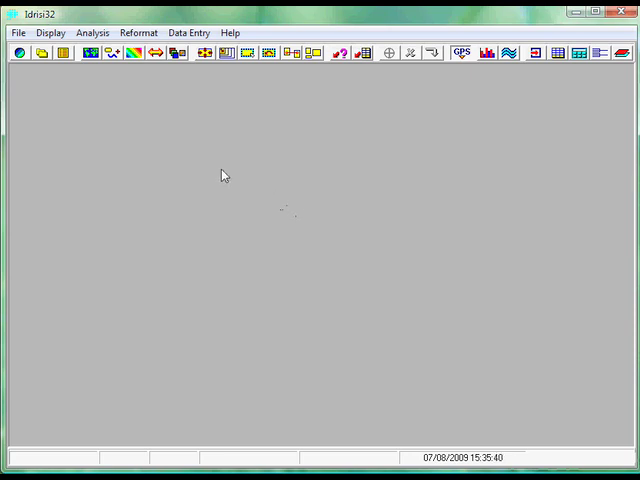
pyautogui.moveTo(110, 140)
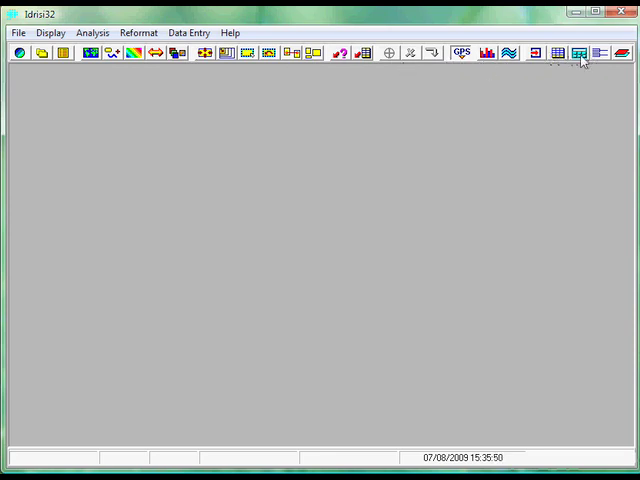
pyautogui.click(580, 52)
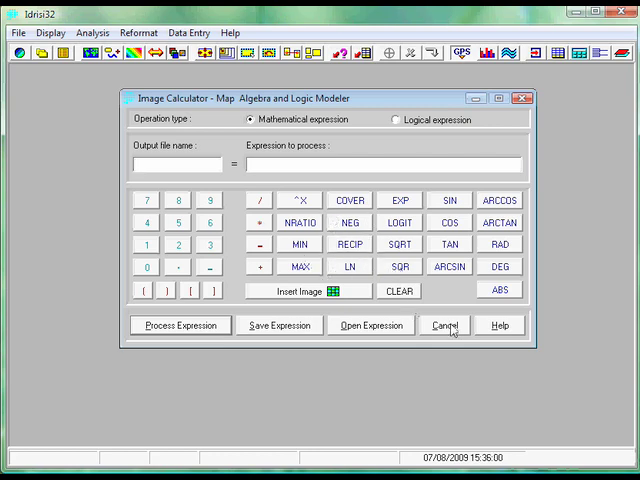
pyautogui.click(444, 324)
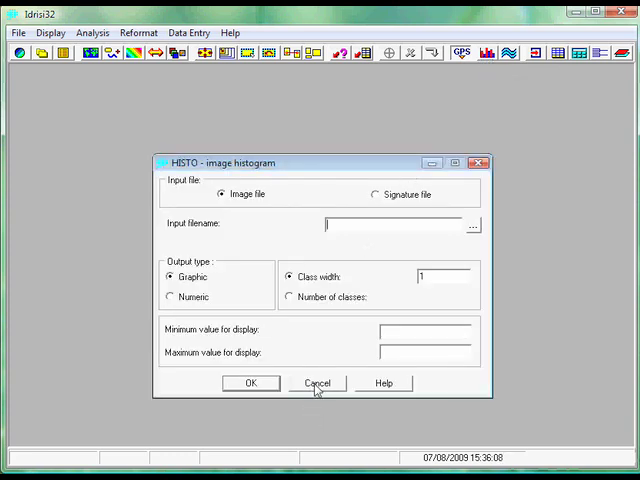
pyautogui.click(316, 384)
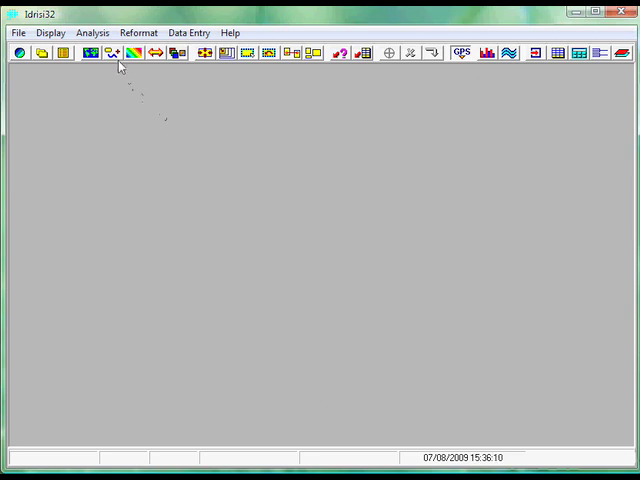
# Step: Glance at the data entry tools and close the reopened project environment to leave the workspace empty
pyautogui.click(88, 52)
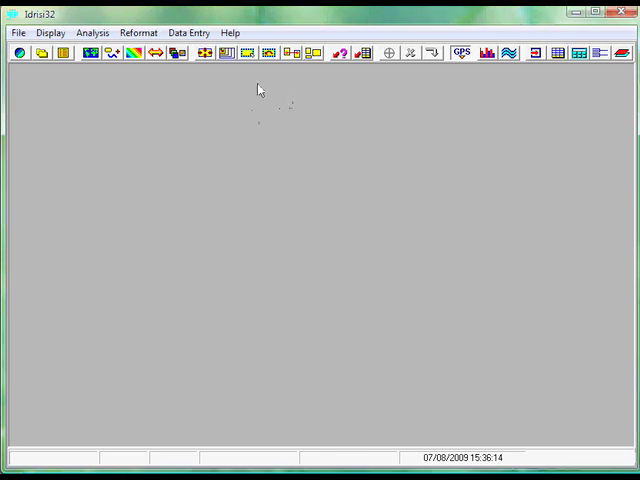
pyautogui.click(188, 32)
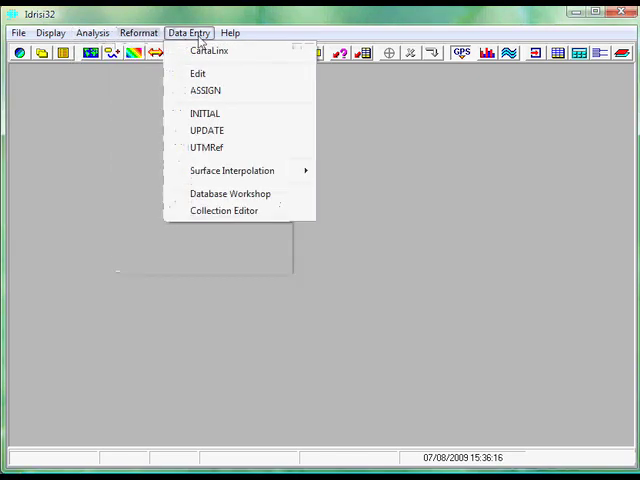
pyautogui.click(138, 32)
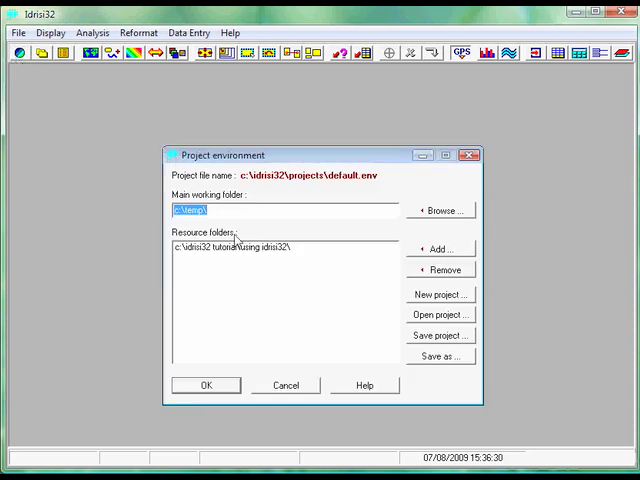
pyautogui.click(204, 384)
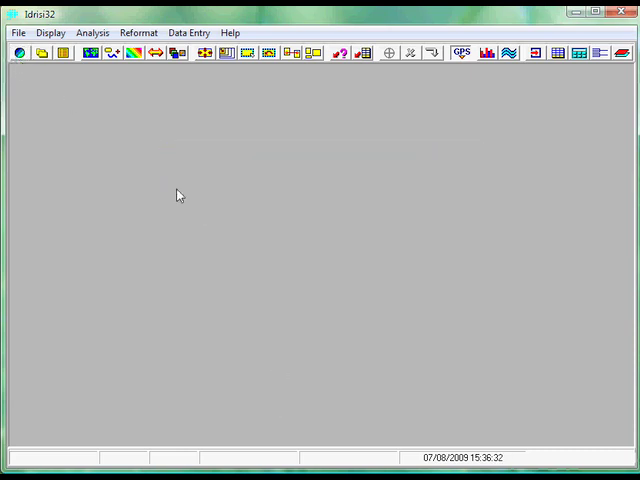
# Step: List the display tools (ORTHO, Media Viewer, COMPOSITE, HISTO, STRETCH) for review
pyautogui.click(50, 32)
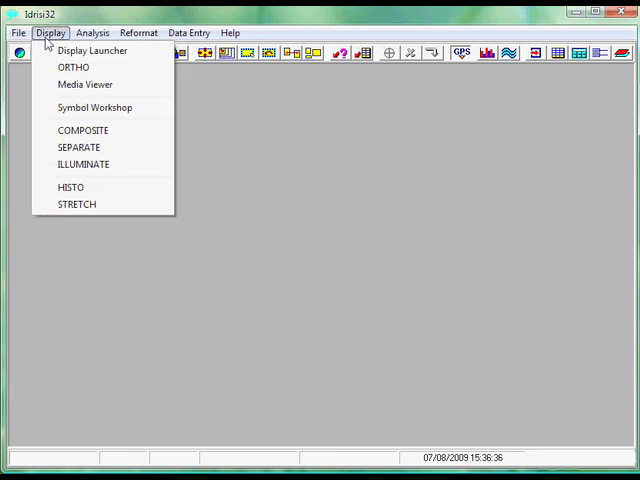
pyautogui.click(188, 32)
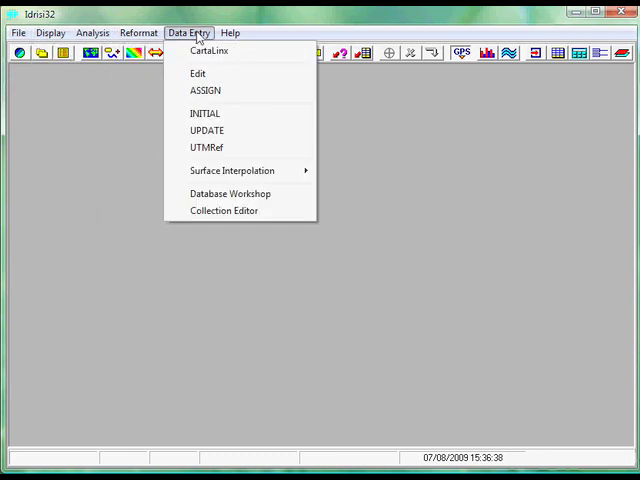
pyautogui.moveTo(196, 40)
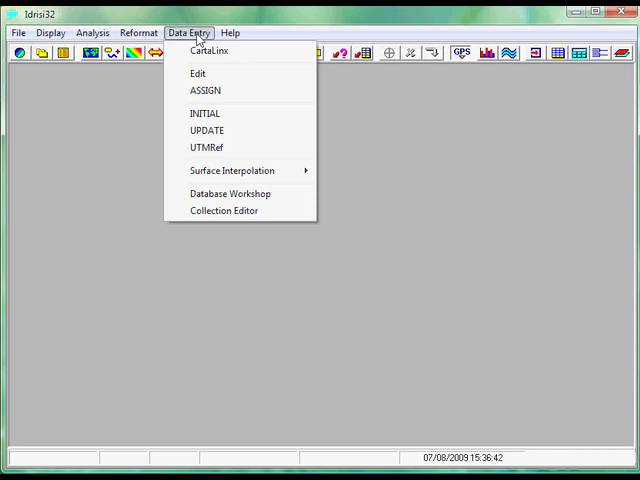
pyautogui.click(50, 32)
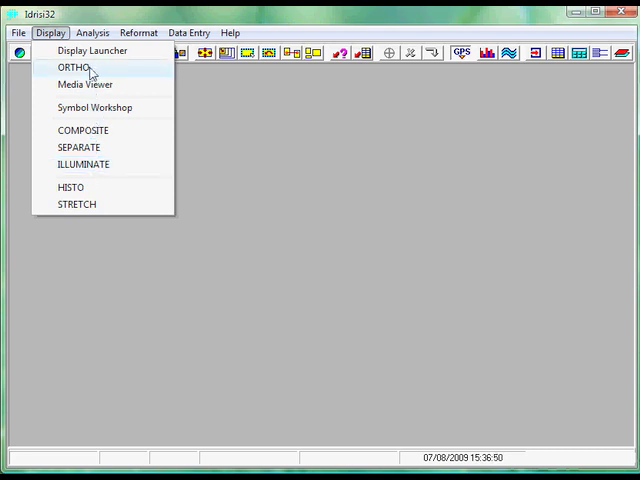
pyautogui.moveTo(84, 84)
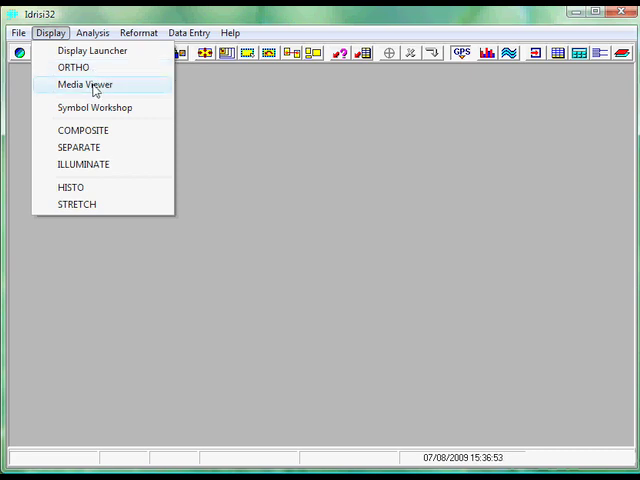
pyautogui.moveTo(108, 128)
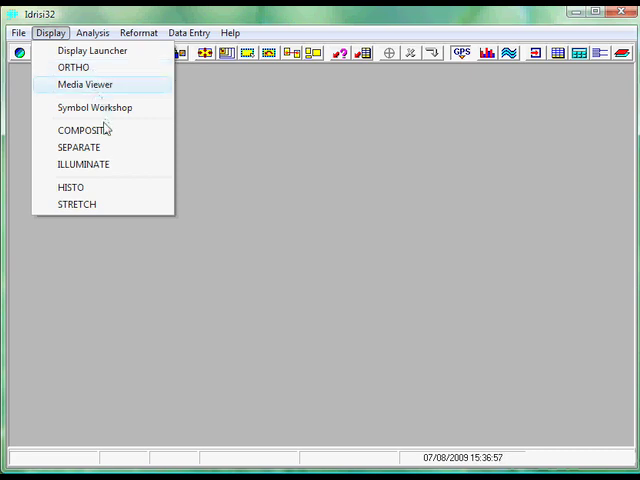
pyautogui.moveTo(108, 120)
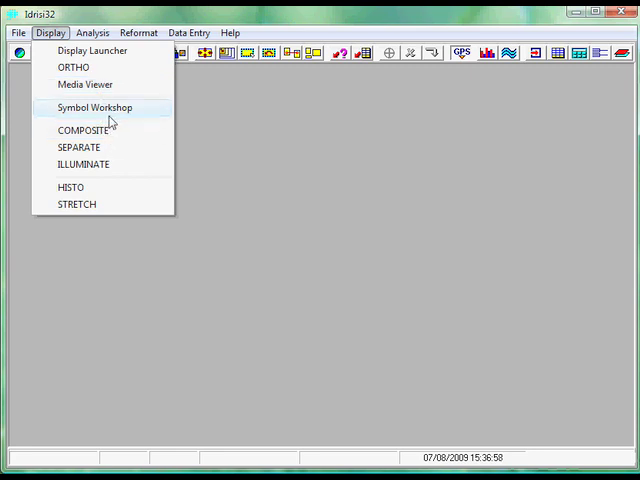
pyautogui.moveTo(110, 122)
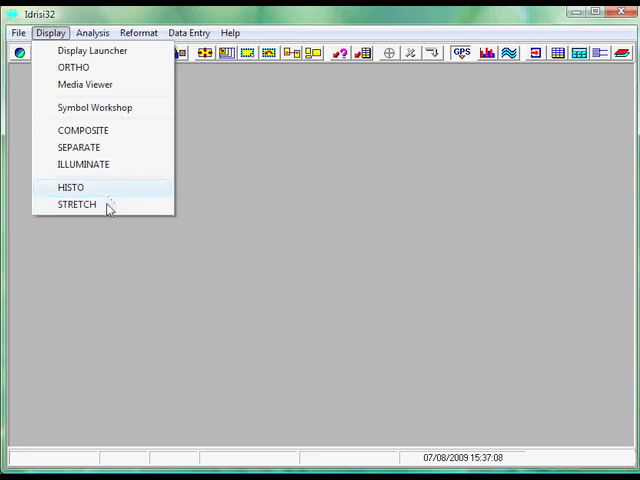
pyautogui.moveTo(76, 204)
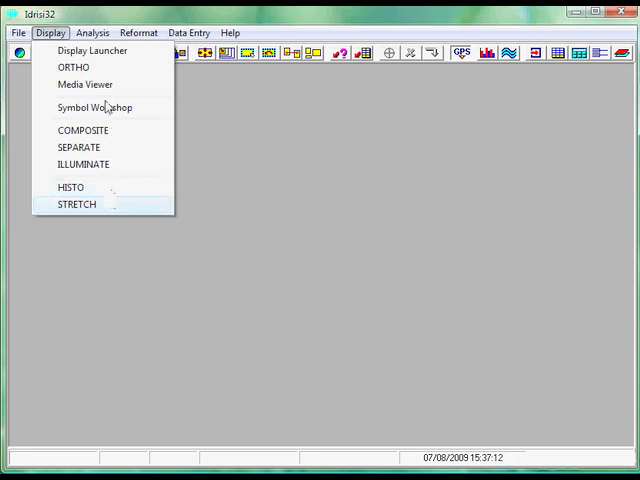
# Step: Browse the analysis groups, including surface interpolation (TIN, Kriging, Thiessen) and image processing
pyautogui.click(92, 32)
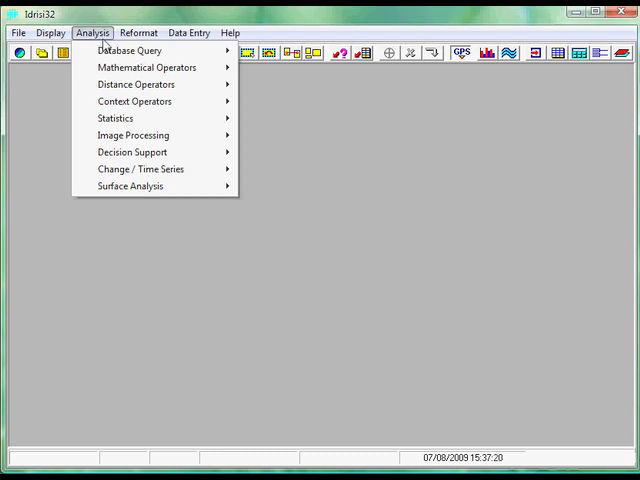
pyautogui.click(128, 50)
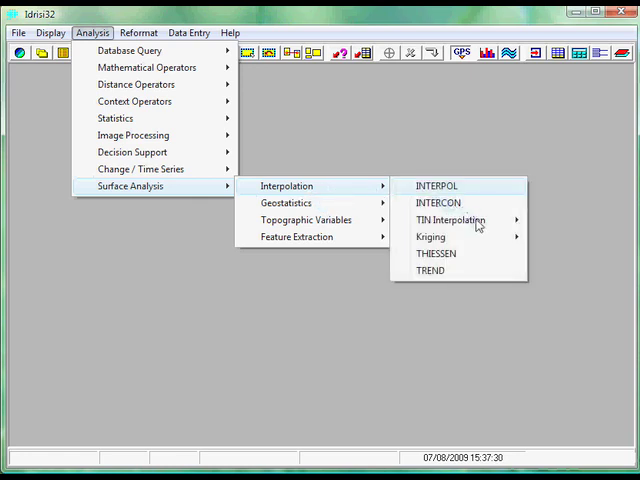
pyautogui.moveTo(452, 220)
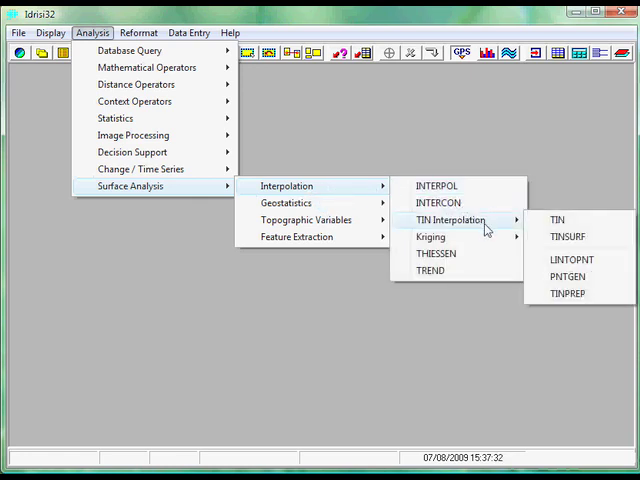
pyautogui.moveTo(532, 232)
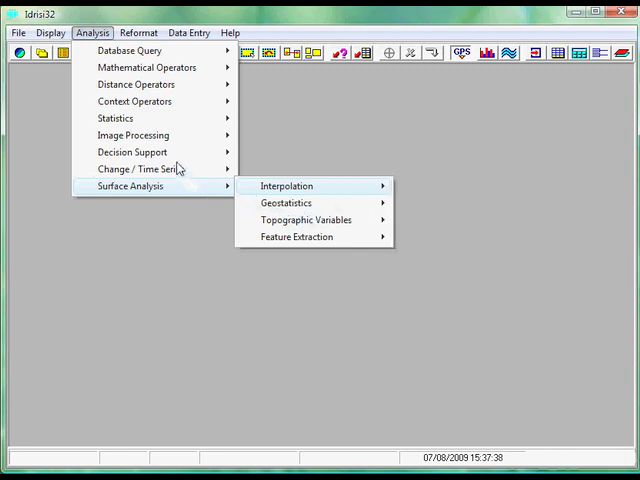
pyautogui.moveTo(132, 136)
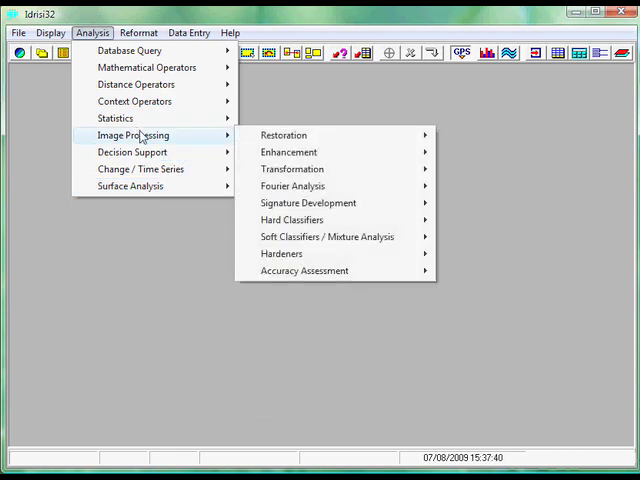
pyautogui.moveTo(144, 140)
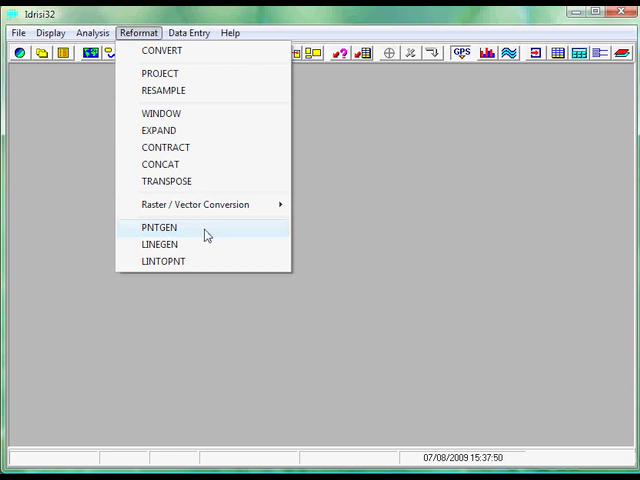
pyautogui.moveTo(222, 242)
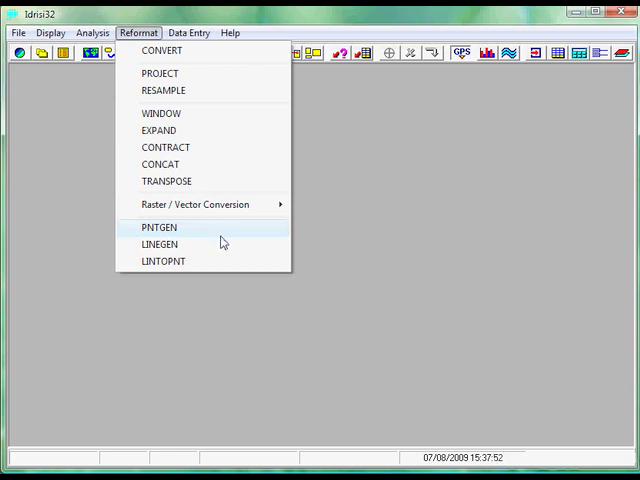
pyautogui.moveTo(232, 244)
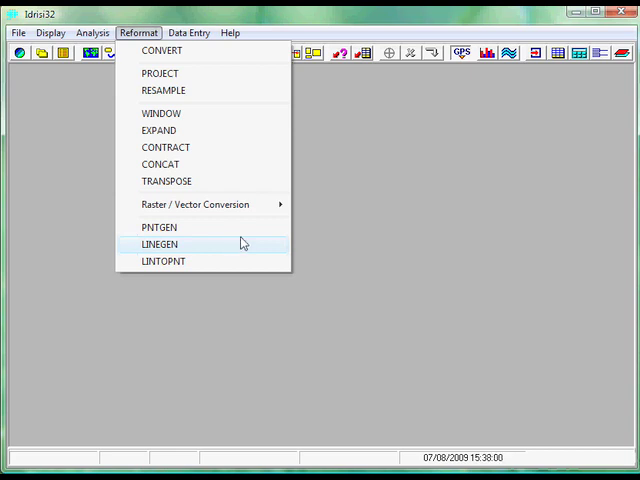
# Step: Look over the data entry and help options, ending with the display tools list shown again
pyautogui.click(188, 32)
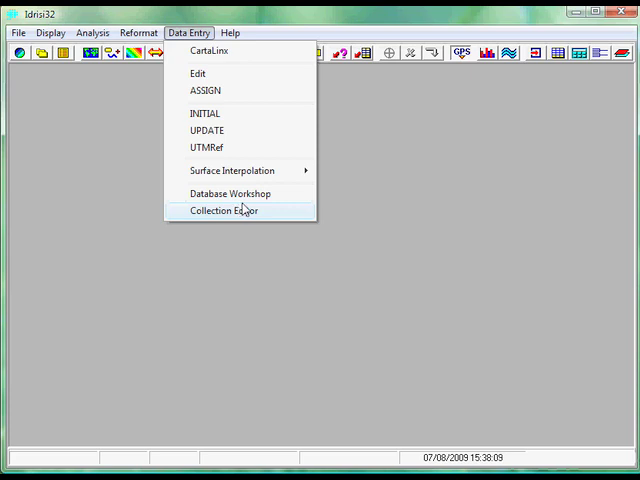
pyautogui.moveTo(244, 212)
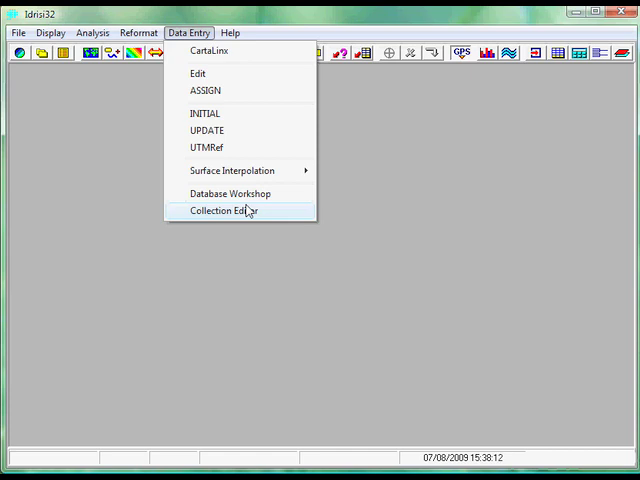
pyautogui.moveTo(240, 132)
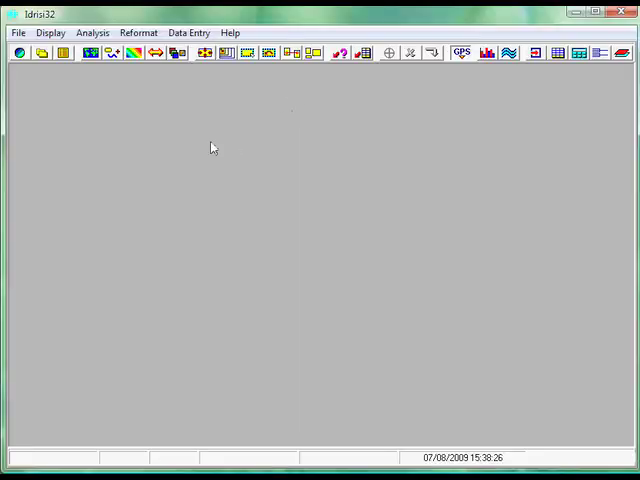
pyautogui.click(230, 32)
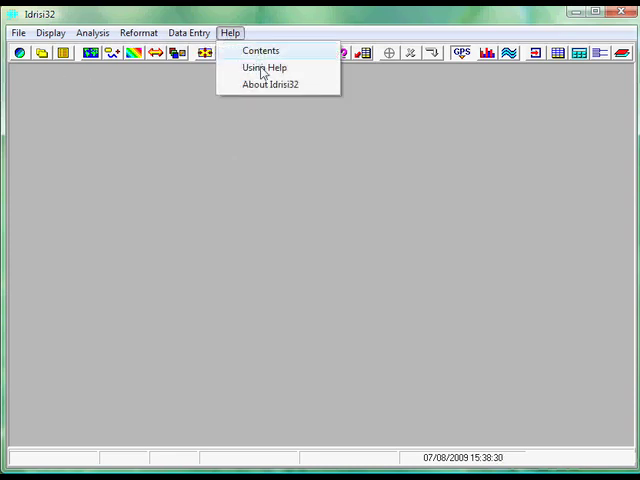
pyautogui.click(48, 32)
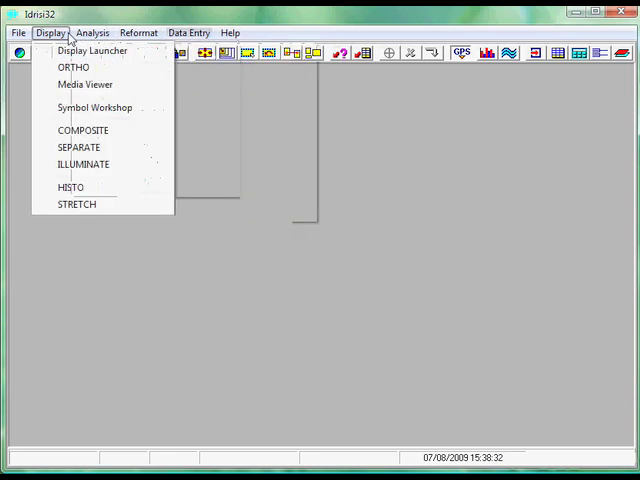